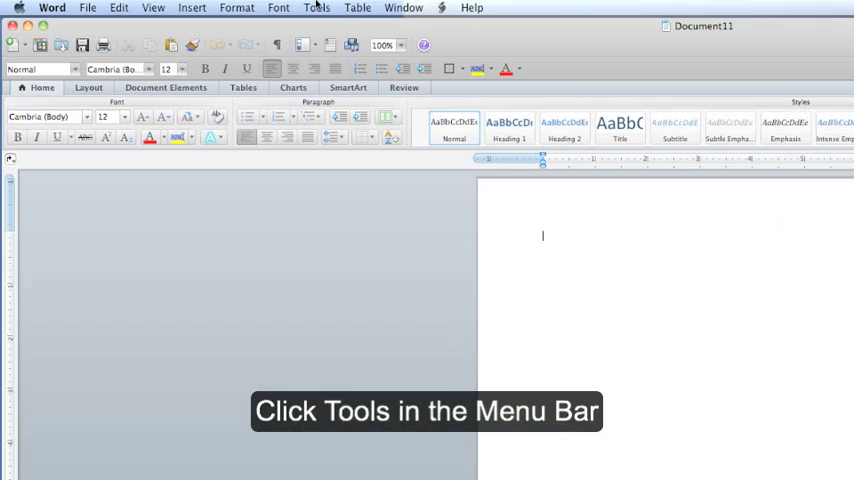
Start a new envelope from Tools > Envelopes with empty address boxes.
{"action": "left_click", "coordinate": [316, 8]}
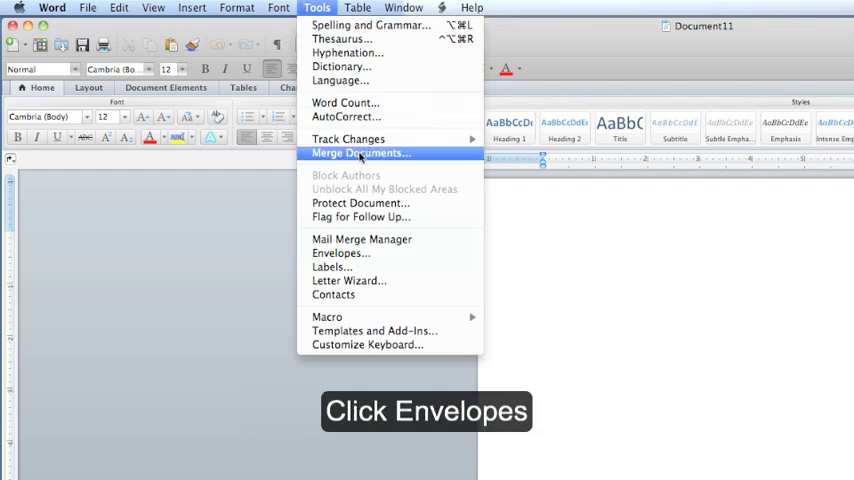
{"action": "mouse_move", "coordinate": [341, 252]}
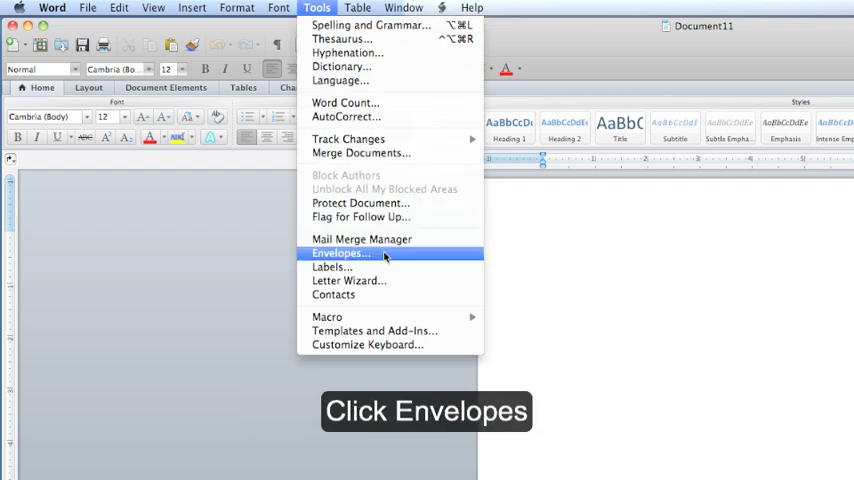
{"action": "left_click", "coordinate": [341, 252]}
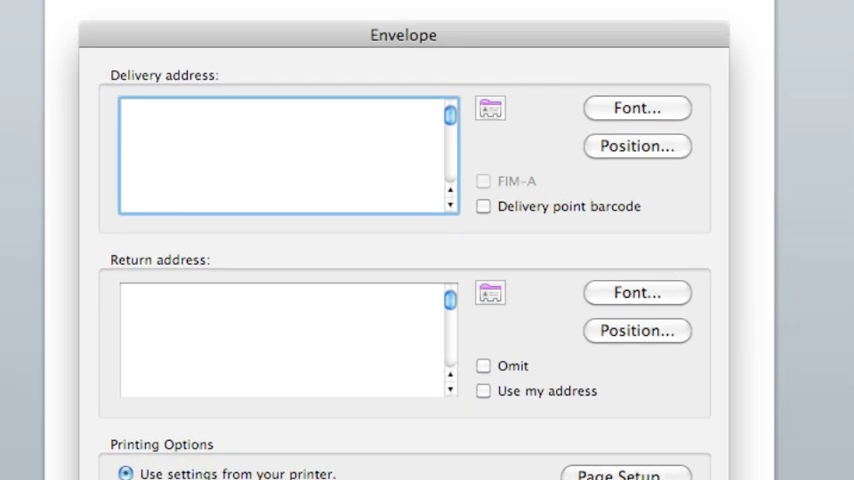
Enter delivery address: Mr. Smith, 5555 W. Nothing Ln., City, State 55555.
{"action": "type", "text": "Mr. Smit"}
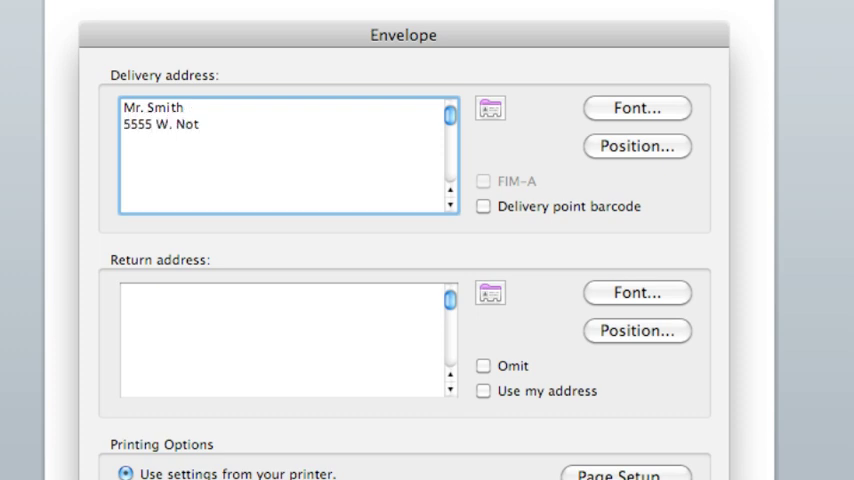
{"action": "type", "text": "hing Ln"}
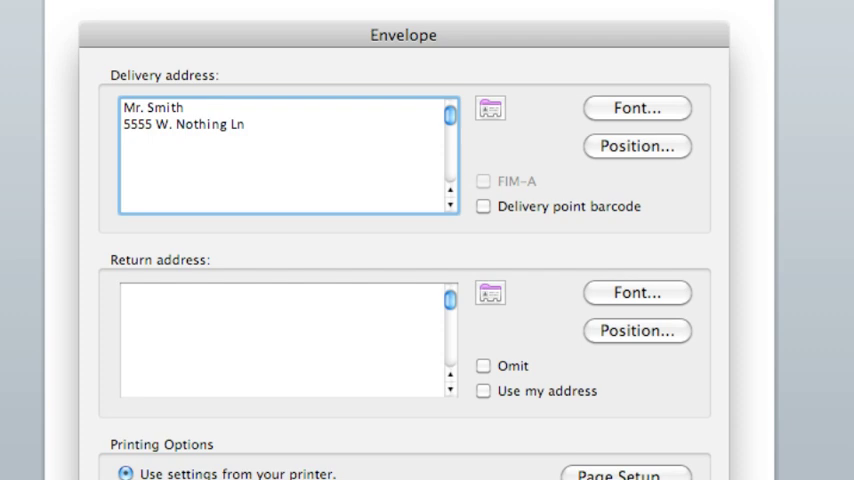
{"action": "type", "text": "."}
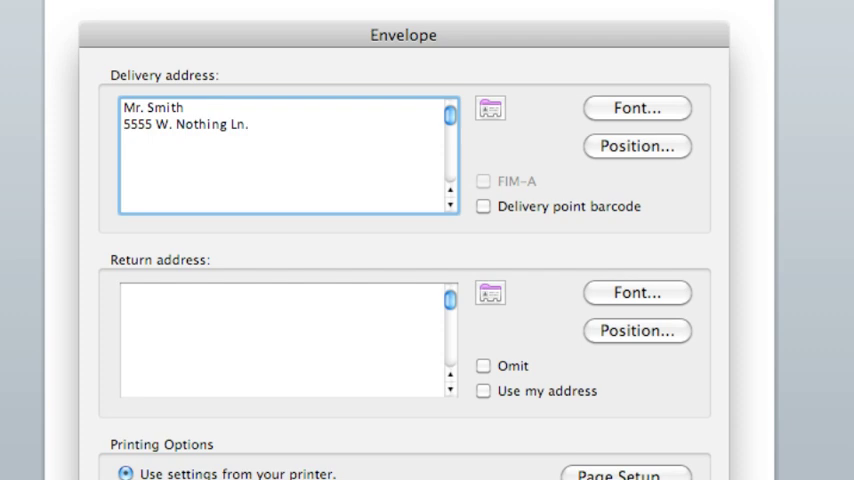
{"action": "type", "text": "Ci"}
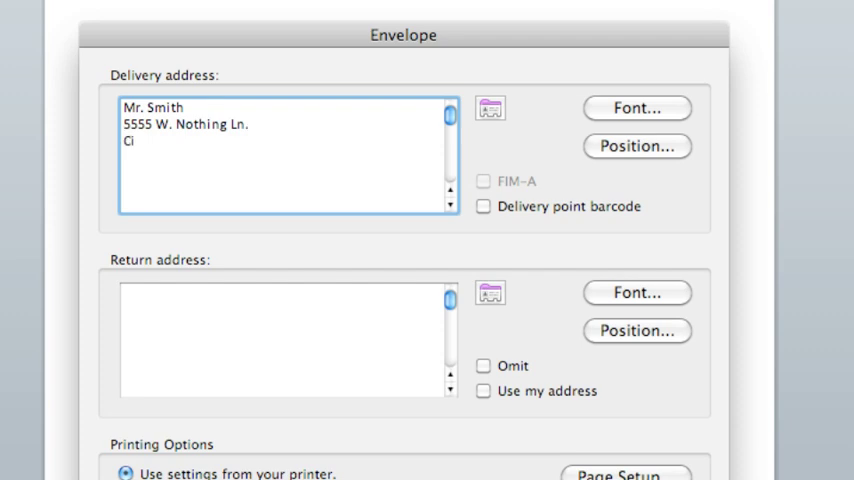
{"action": "type", "text": "ty, S"}
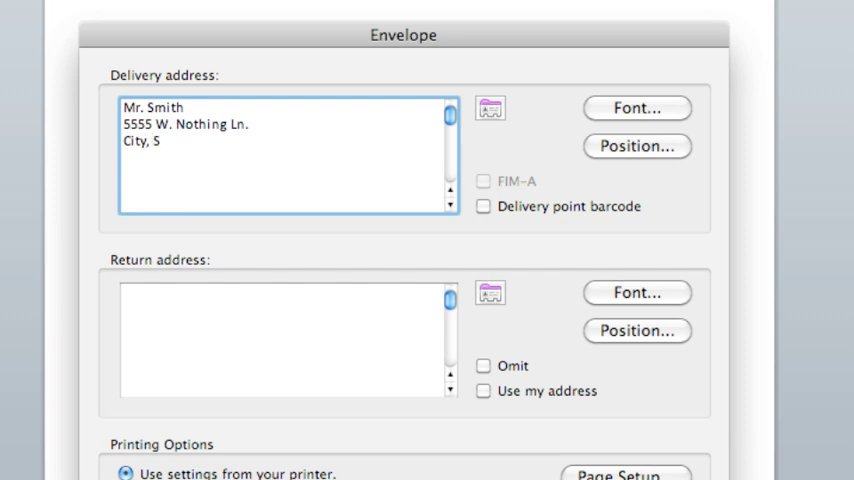
{"action": "type", "text": "tate"}
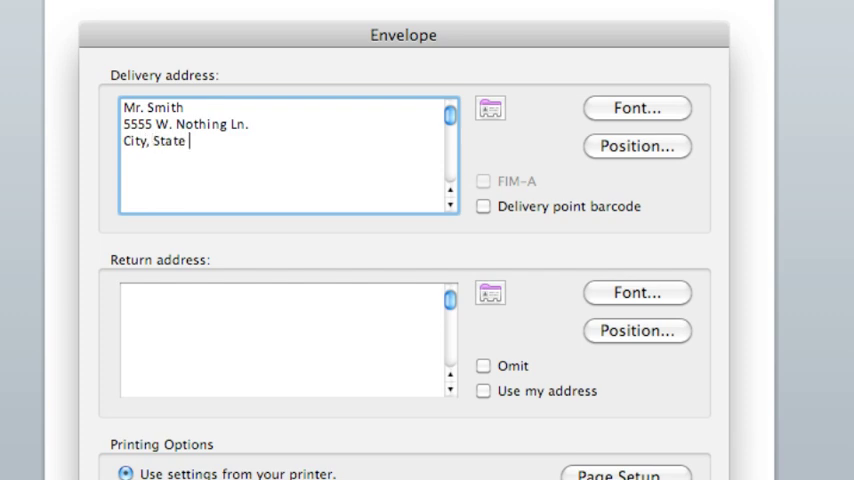
{"action": "type", "text": "55555"}
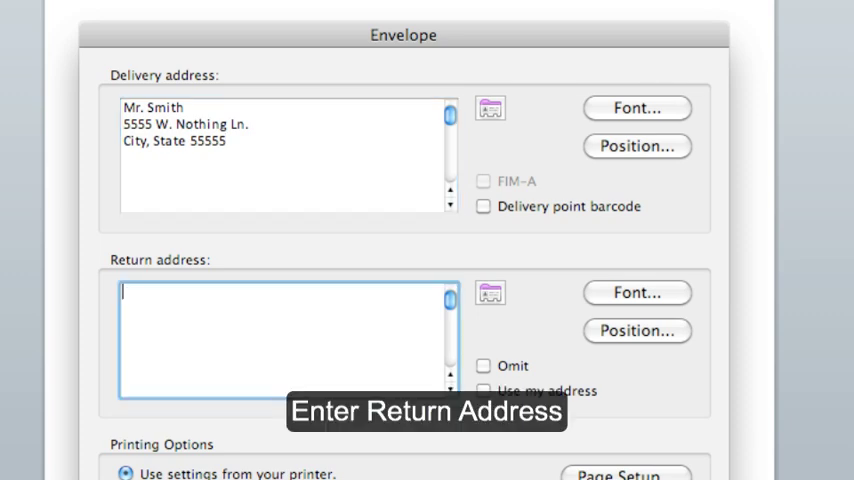
Enter return address: Mrs. Smith, 4444 N. Everything Ln., City, State 44444.
{"action": "type", "text": "Mrs. Smith"}
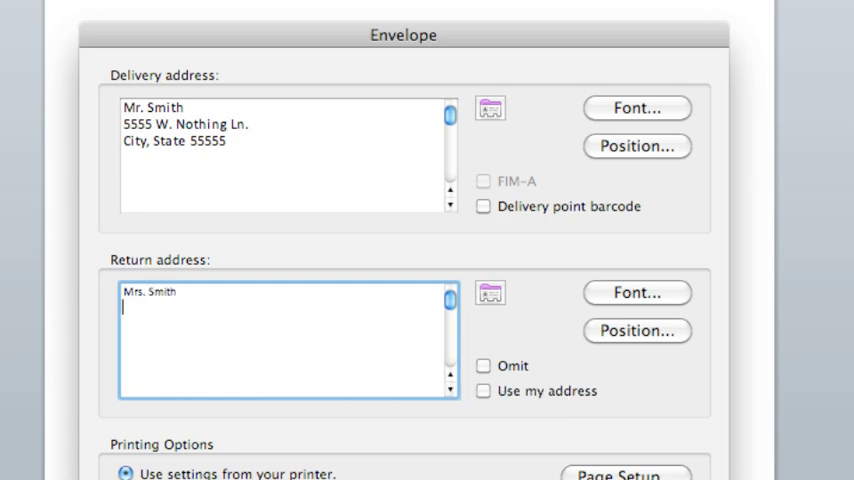
{"action": "type", "text": "4444 N. Everything Ln"}
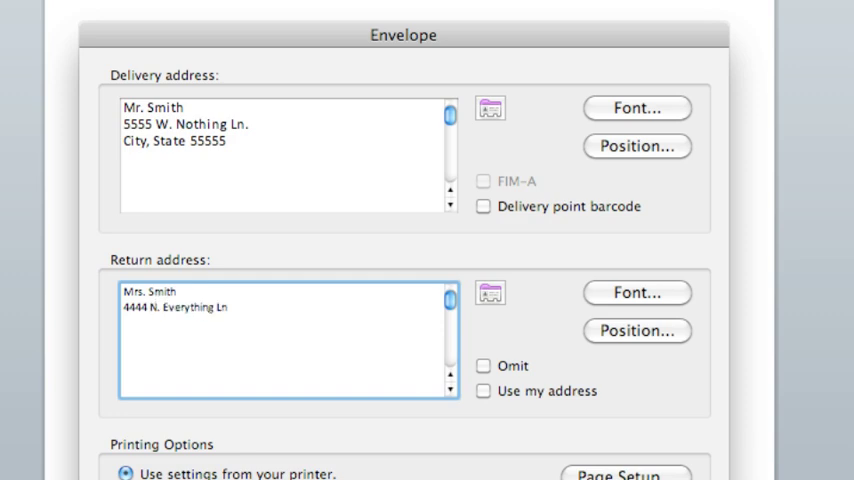
{"action": "type", "text": "City,"}
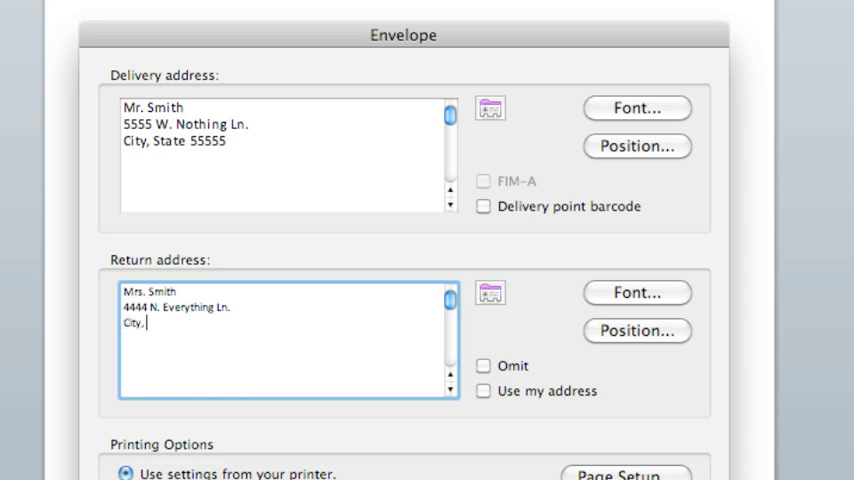
{"action": "type", "text": "State"}
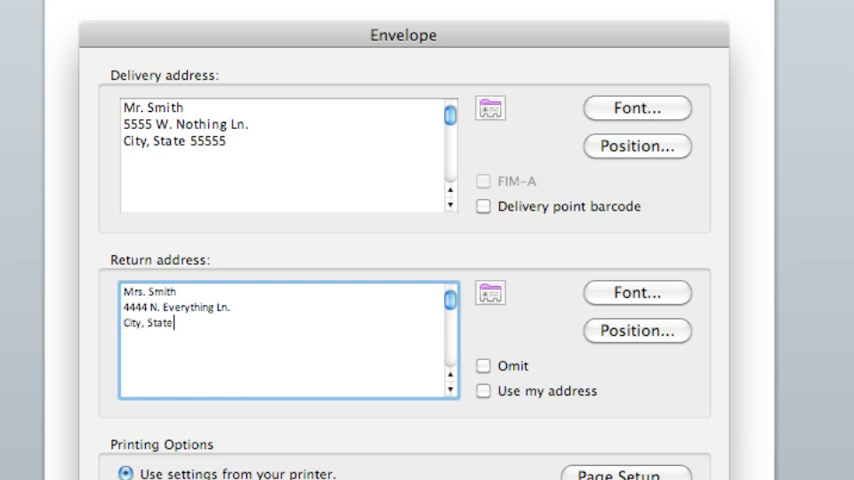
{"action": "type", "text": "44444"}
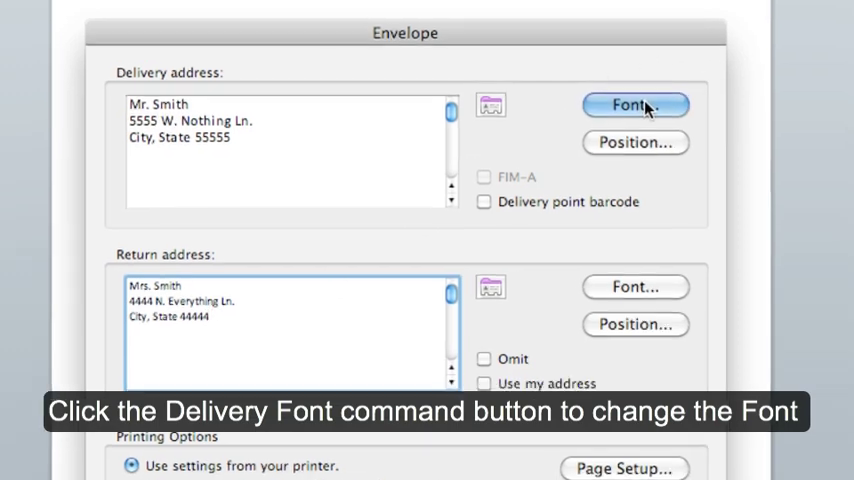
Format the delivery address in Arial, size 12.
{"action": "left_click", "coordinate": [636, 104]}
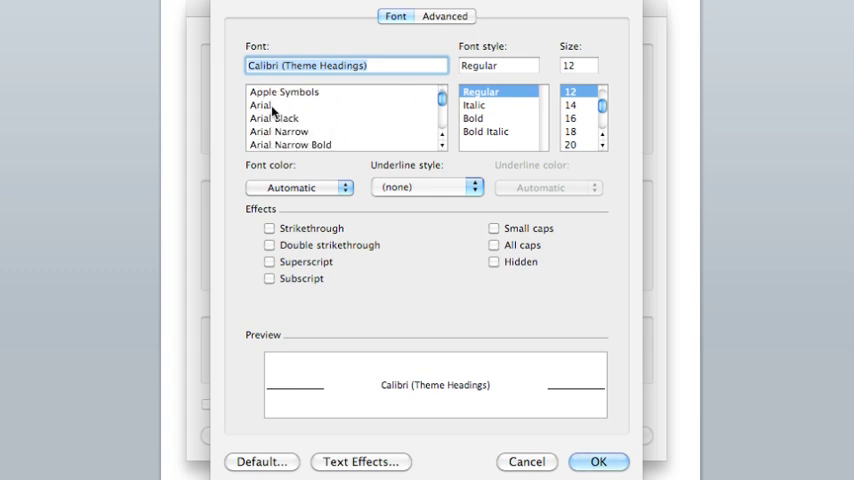
{"action": "left_click", "coordinate": [261, 105]}
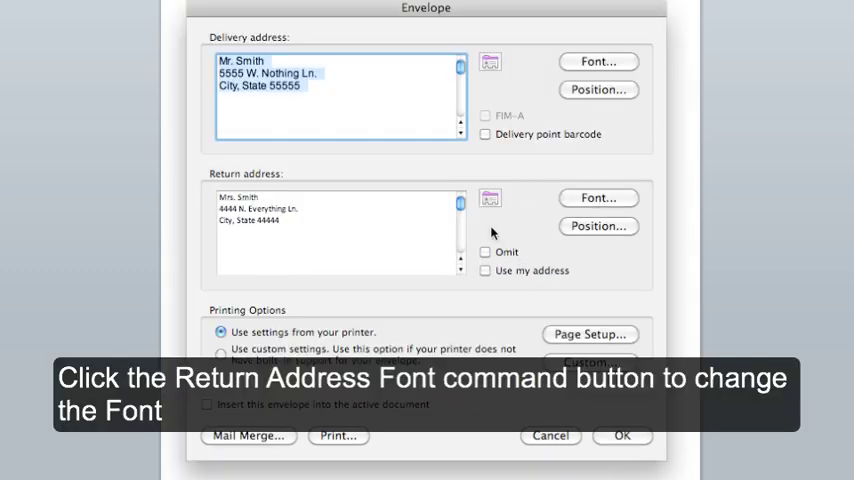
Format the return address in Arial, size 12 as well.
{"action": "left_click", "coordinate": [598, 197]}
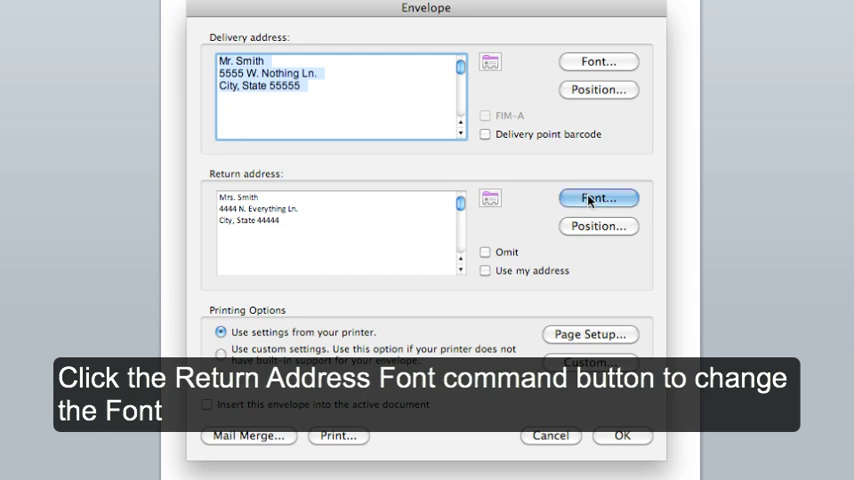
{"action": "left_click", "coordinate": [597, 197]}
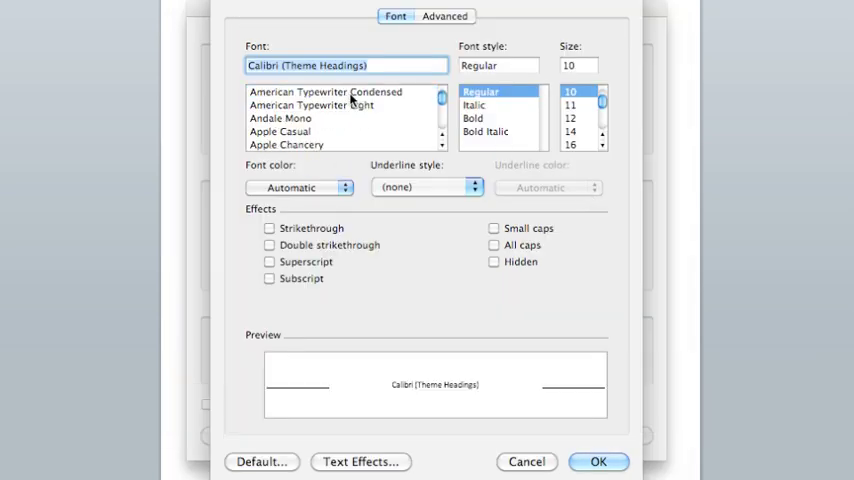
{"action": "scroll", "scroll_direction": "down", "scroll_amount": 3}
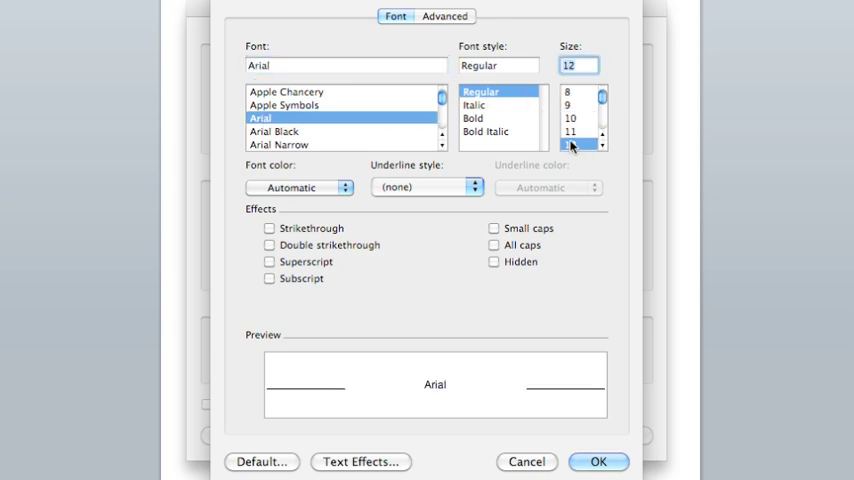
{"action": "left_click", "coordinate": [598, 461]}
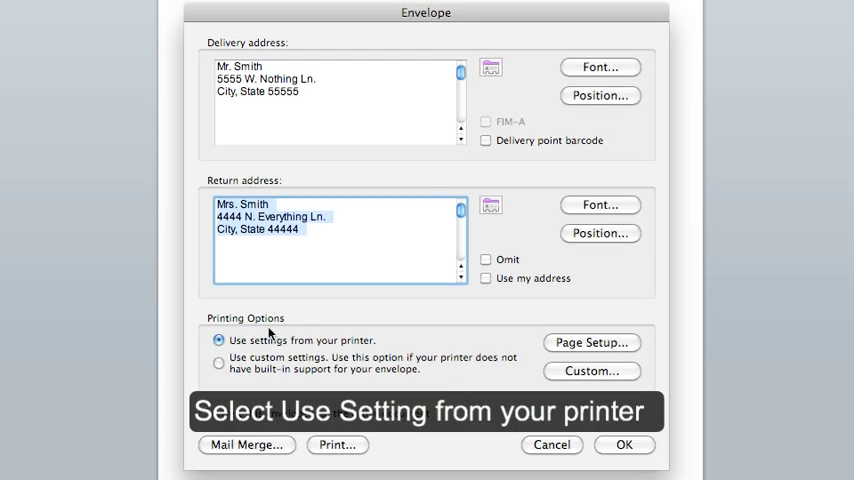
{"action": "mouse_move", "coordinate": [290, 351]}
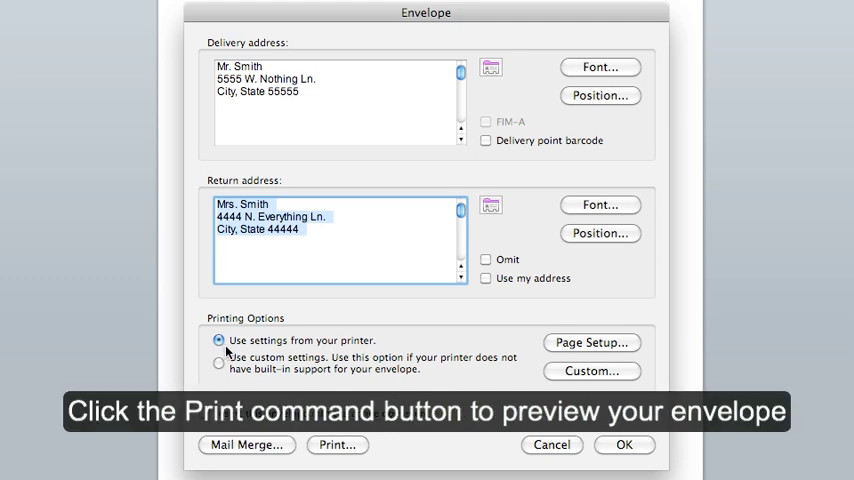
{"action": "mouse_move", "coordinate": [338, 444]}
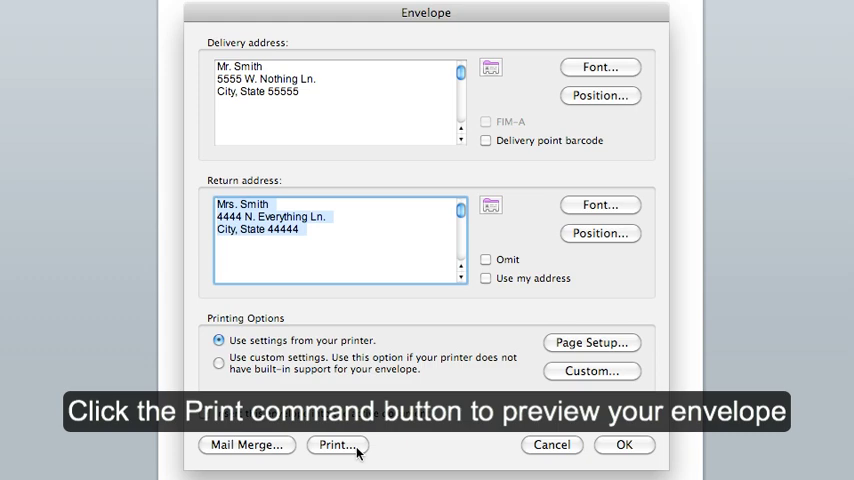
Keep 'Use settings from your printer' and send the envelope to Print.
{"action": "left_click", "coordinate": [338, 444]}
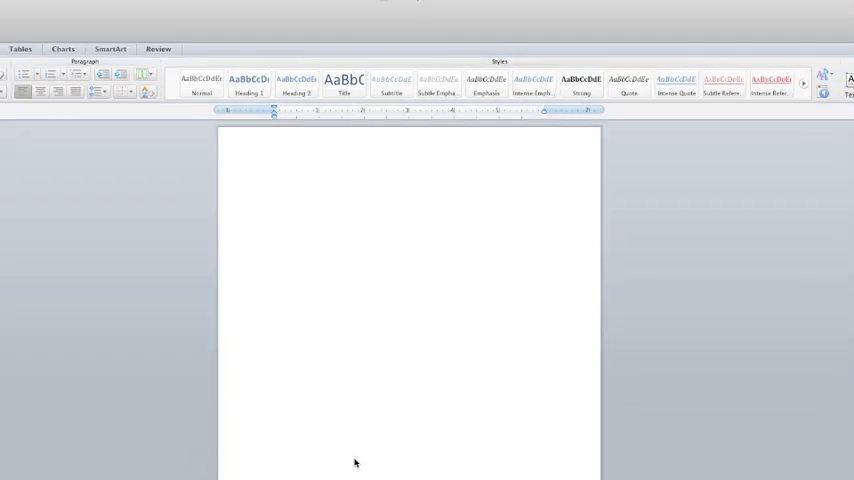
Print the envelope document via Cmd+P and confirm the Print dialog.
{"action": "key", "text": "cmd+p"}
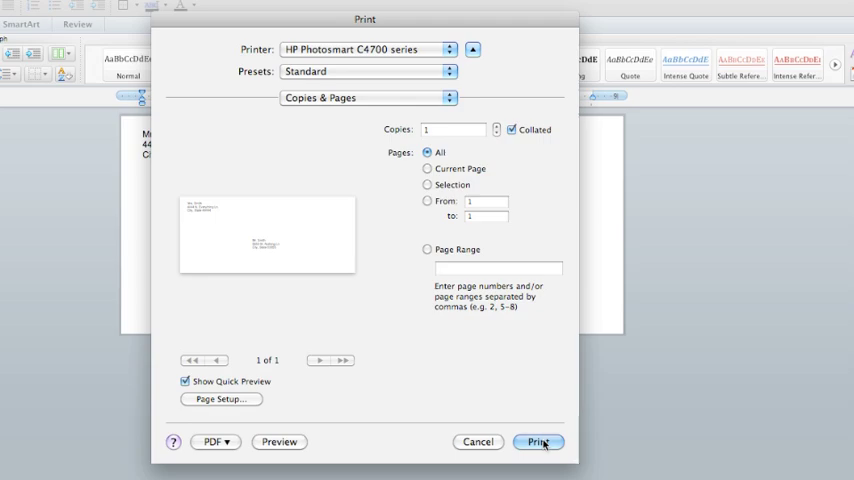
{"action": "left_click", "coordinate": [539, 442]}
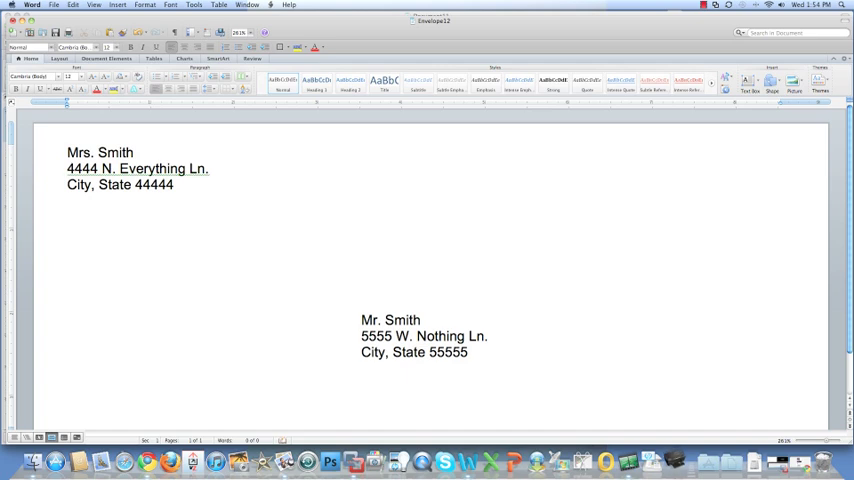
{"action": "scroll", "scroll_direction": "down", "scroll_amount": 3}
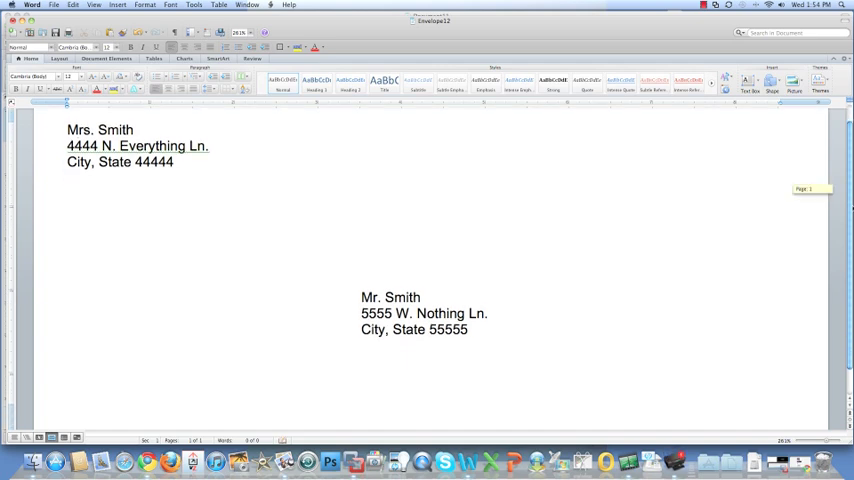